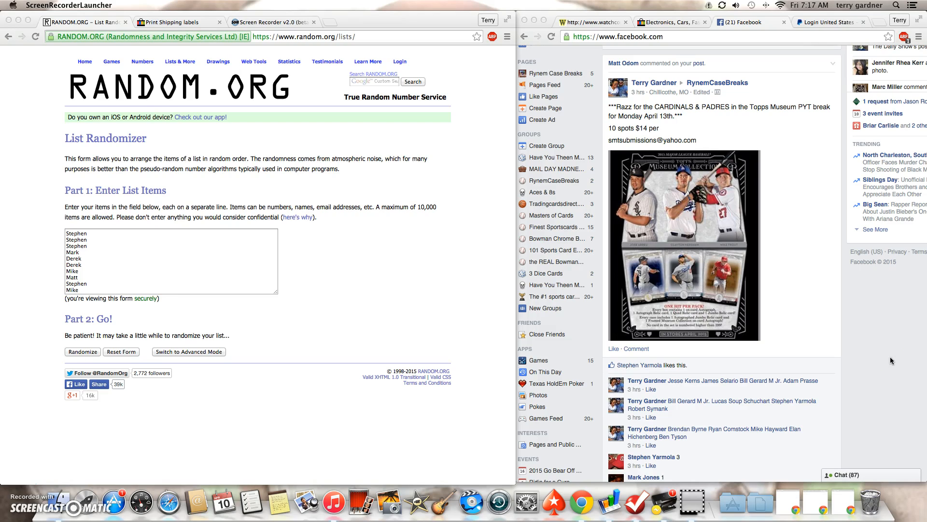
# Scroll the Facebook feed down to the end of the break post's comments and name list.
pyautogui.scroll(-3)
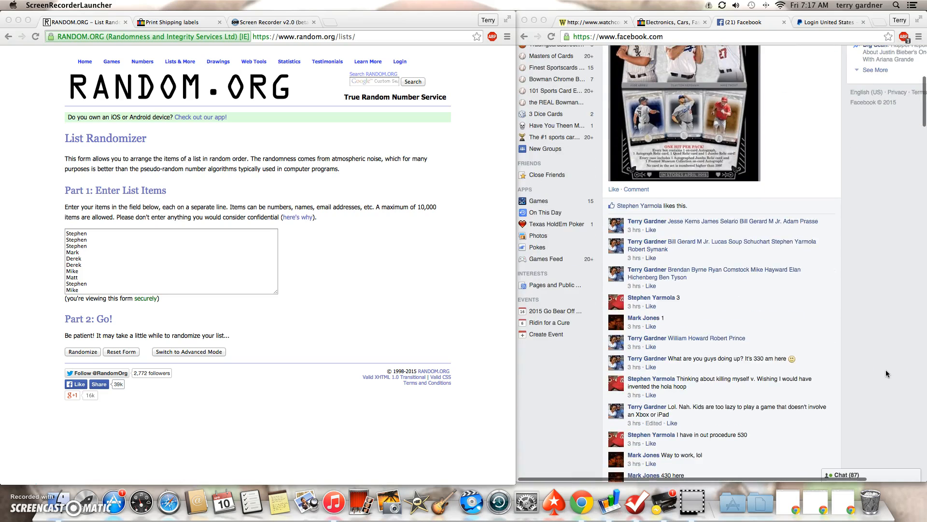
pyautogui.scroll(-3)
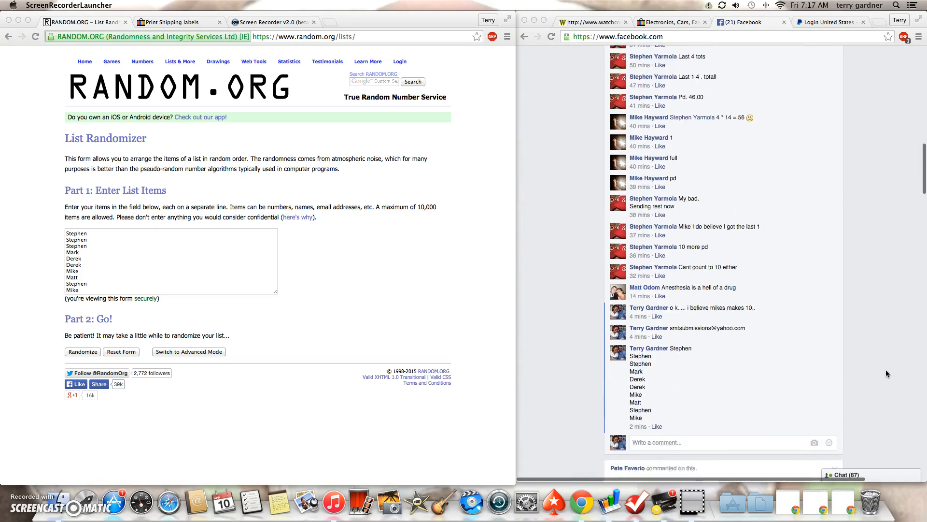
pyautogui.scroll(-3)
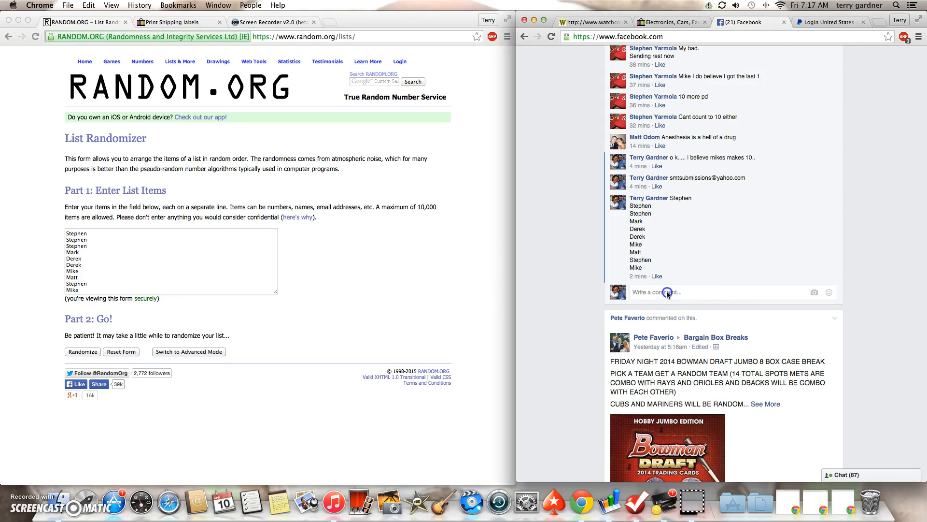
# Post the comment 'live.' under the name list on the break post.
pyautogui.write('live.')
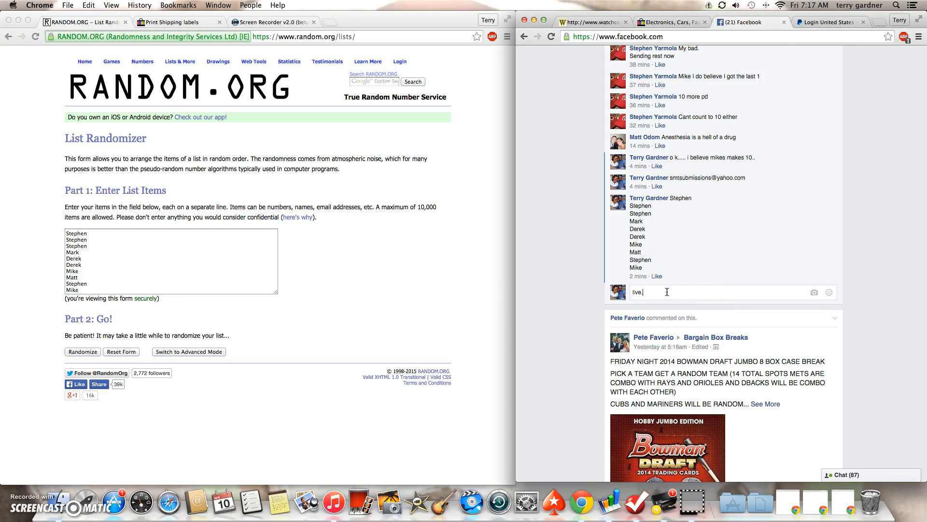
pyautogui.press('Return')
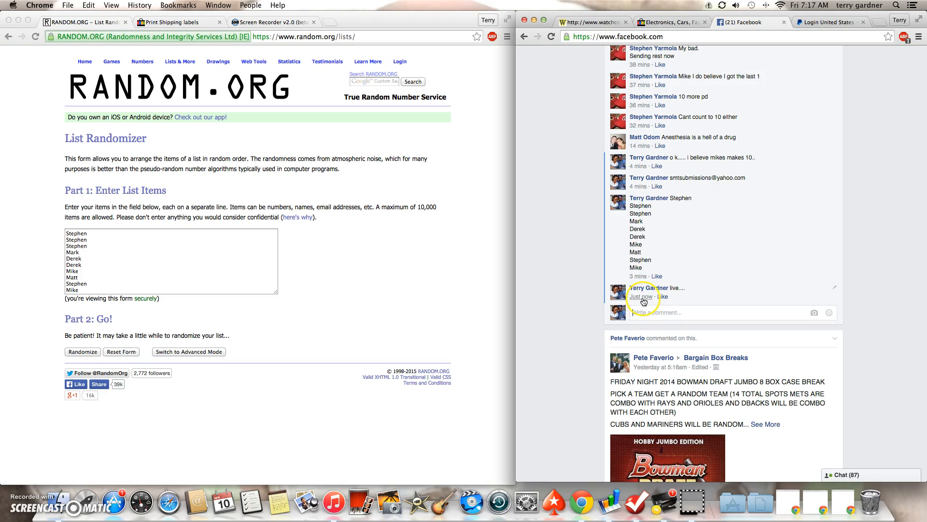
pyautogui.moveTo(641, 296)
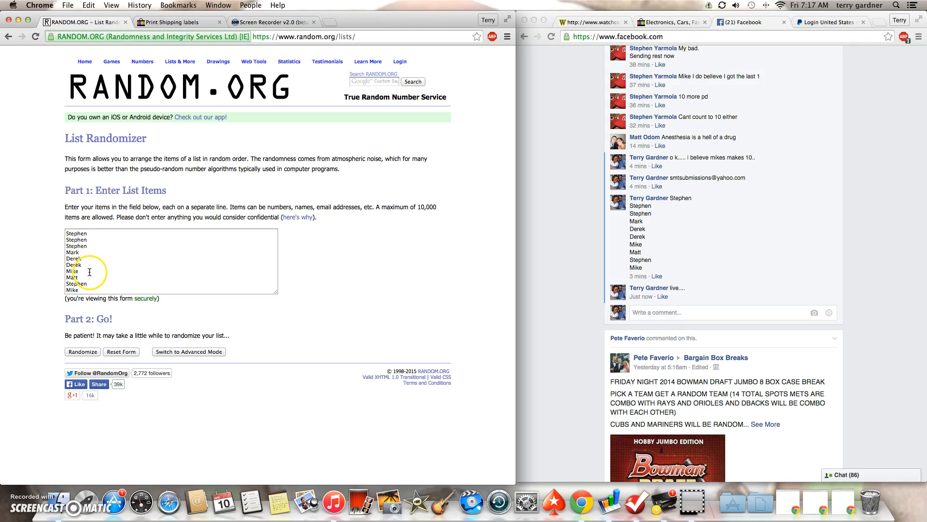
pyautogui.moveTo(123, 274)
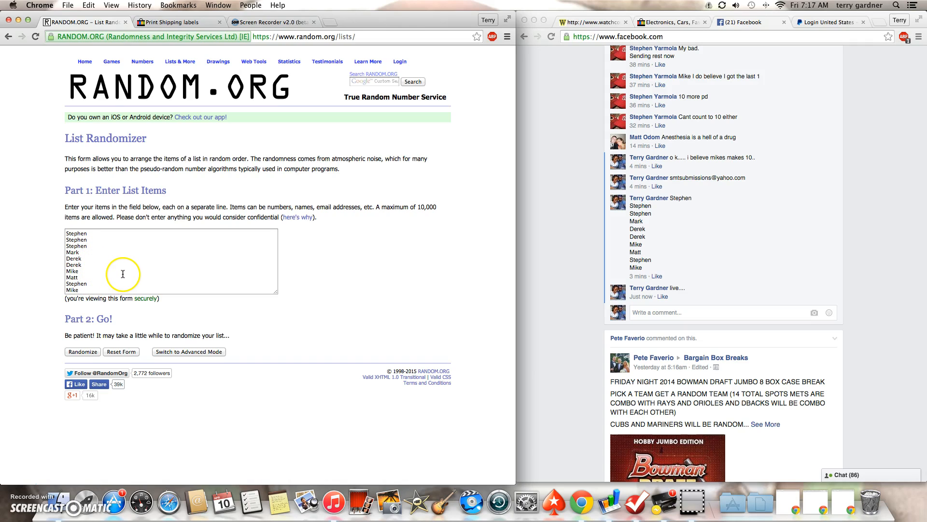
pyautogui.moveTo(362, 306)
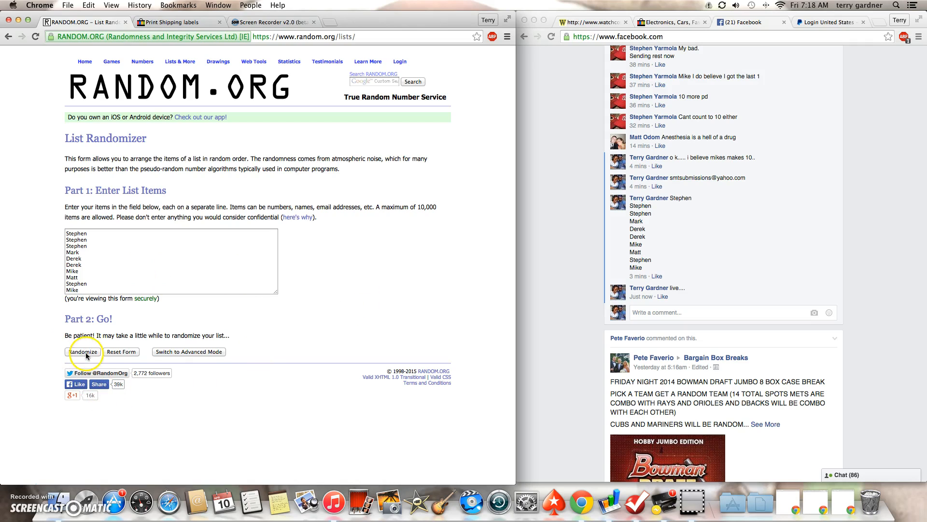
# Randomize the ten-name list on RANDOM.ORG, then shuffle it again twice.
pyautogui.click(84, 352)
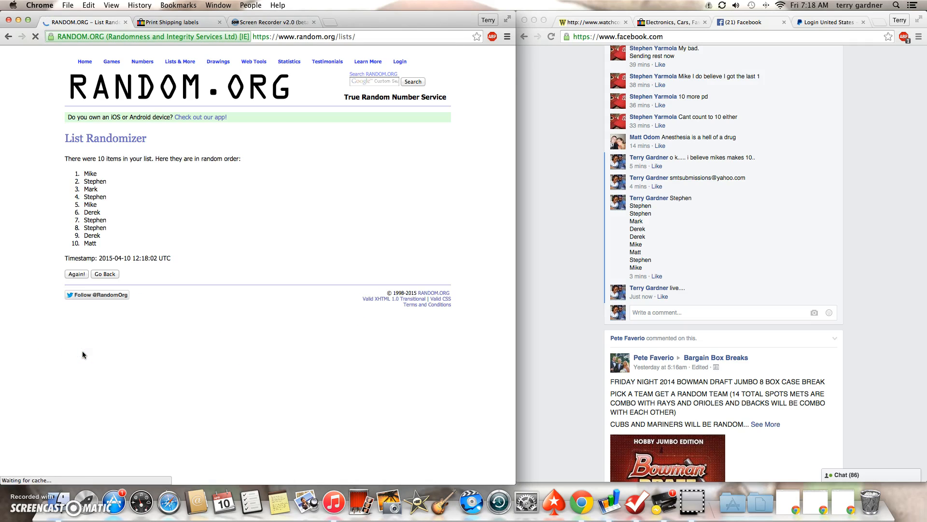
pyautogui.click(76, 274)
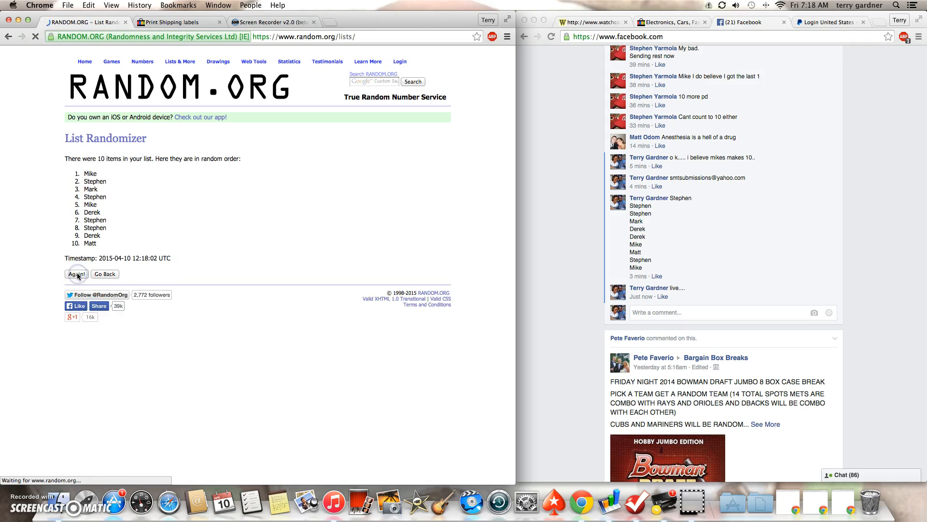
pyautogui.click(76, 274)
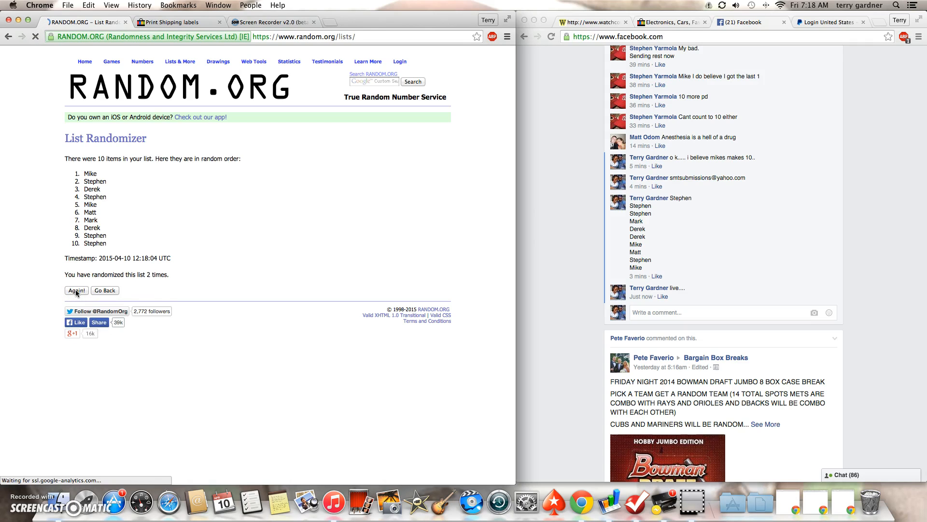
# Start a new comment on the Facebook break post, typing 'video compo'.
pyautogui.click(76, 290)
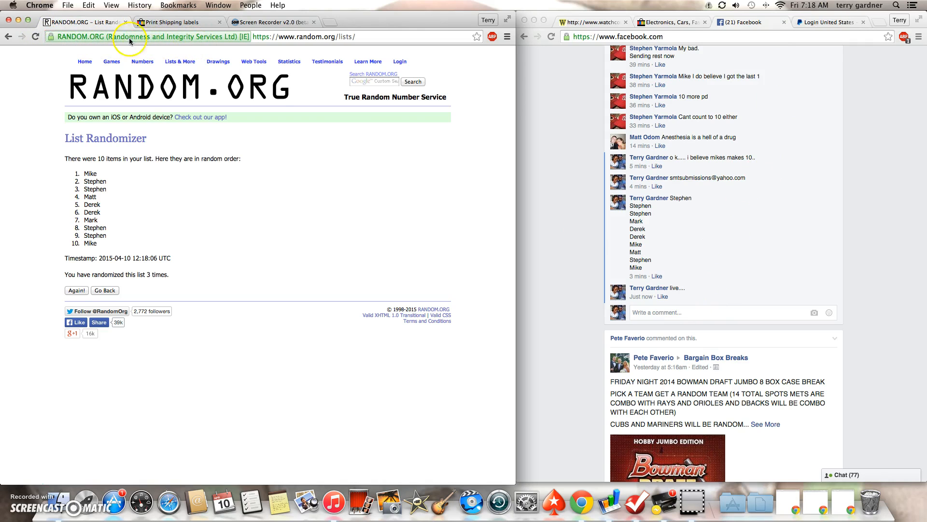
pyautogui.click(680, 313)
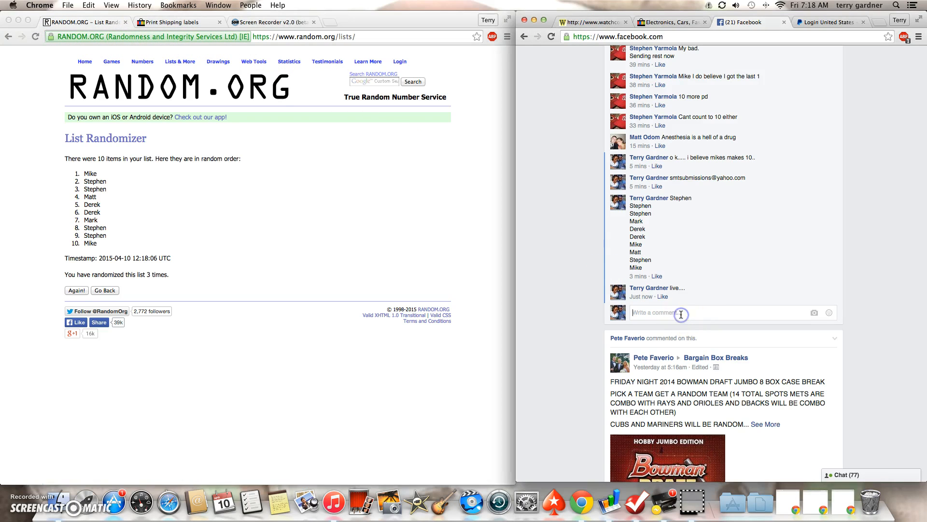
pyautogui.write('video compo')
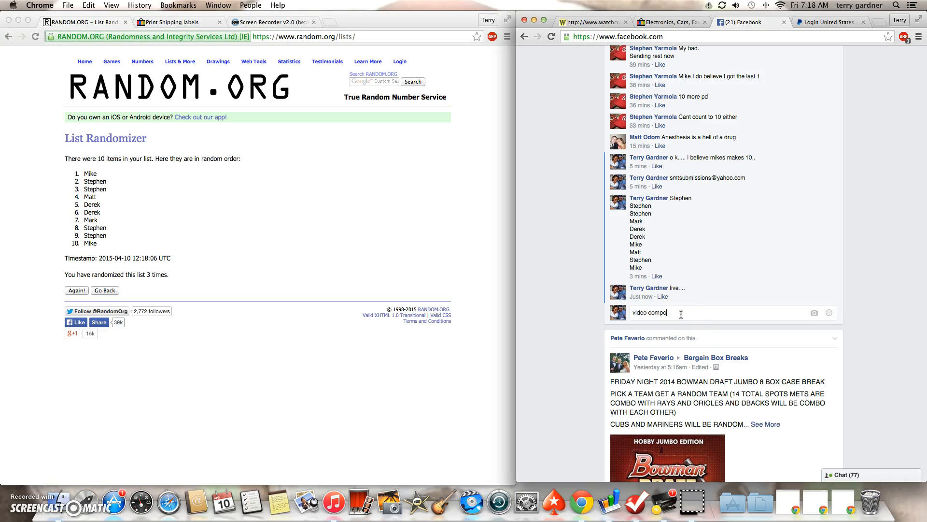